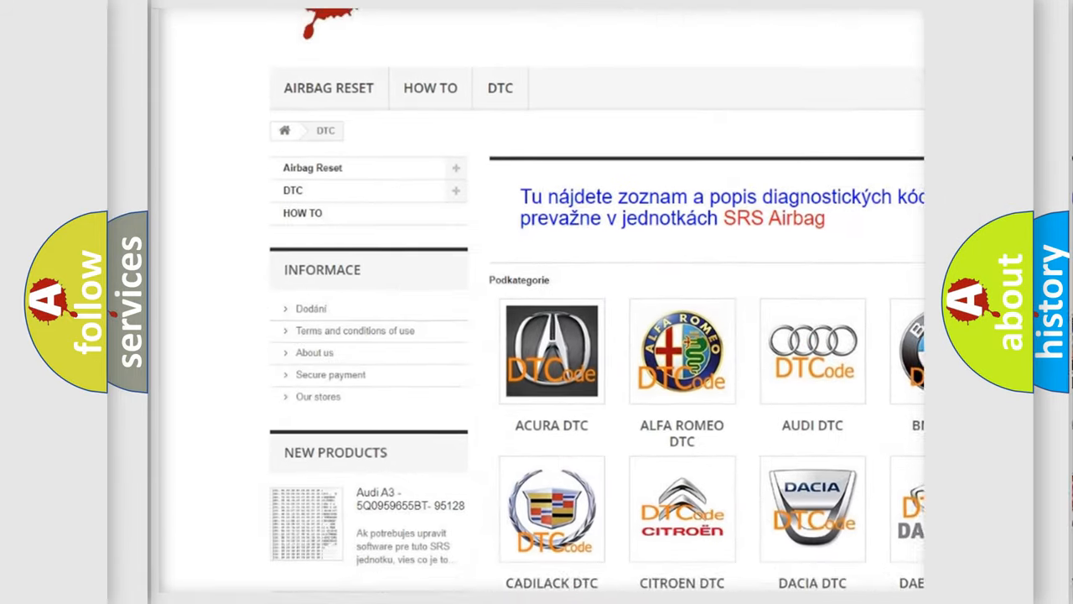
pyautogui.scroll(-3)
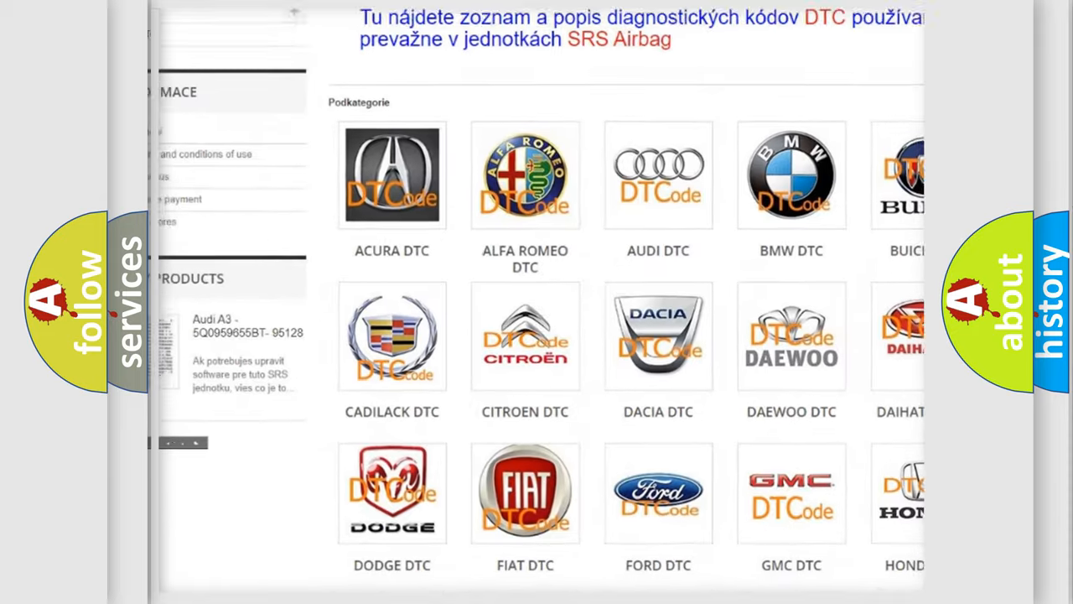
pyautogui.scroll(-3)
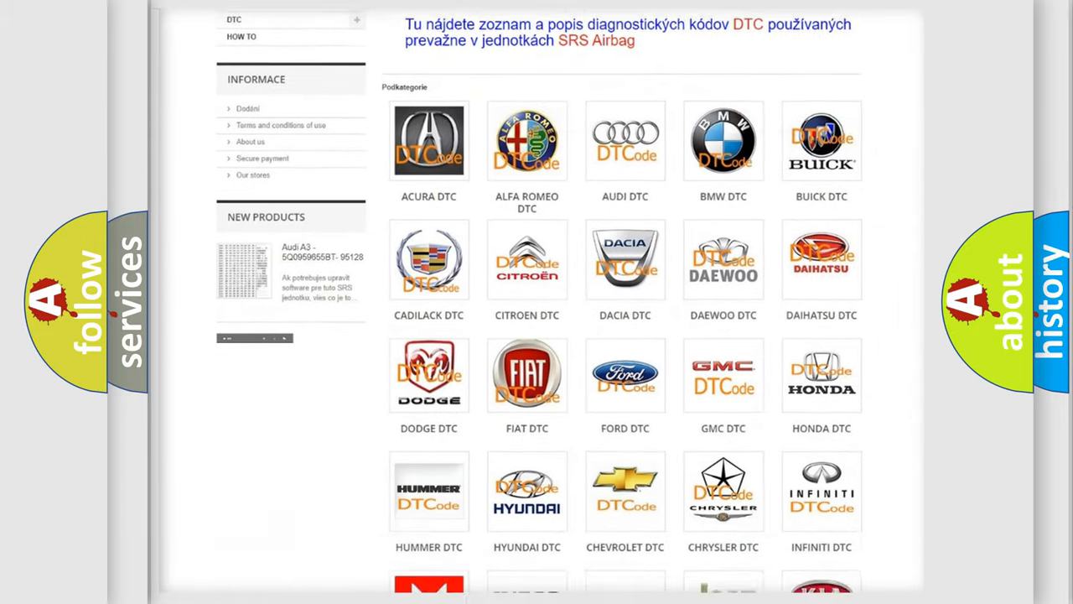
pyautogui.scroll(-3)
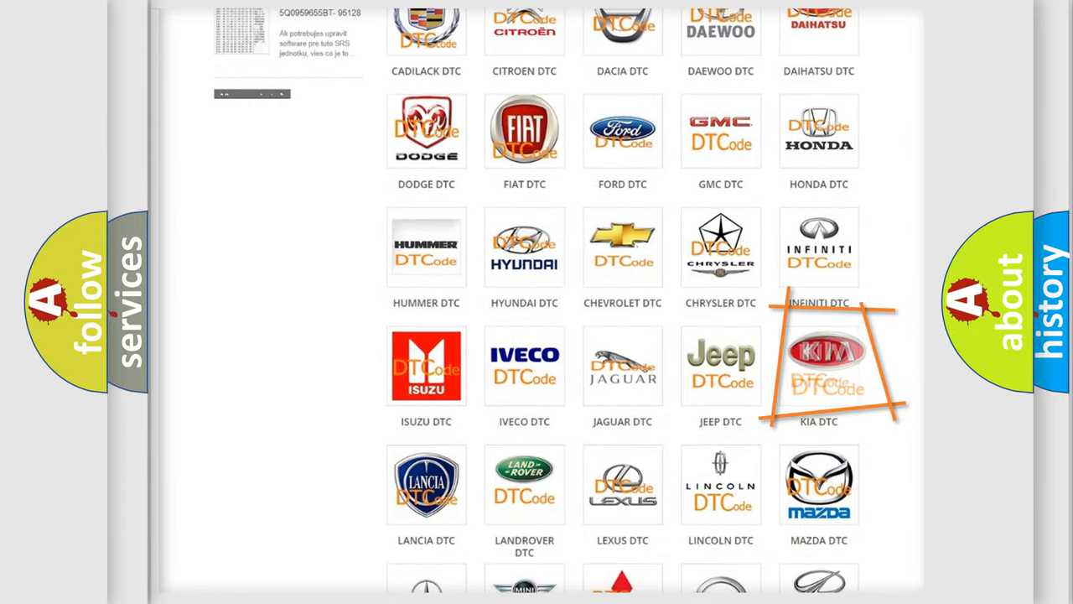